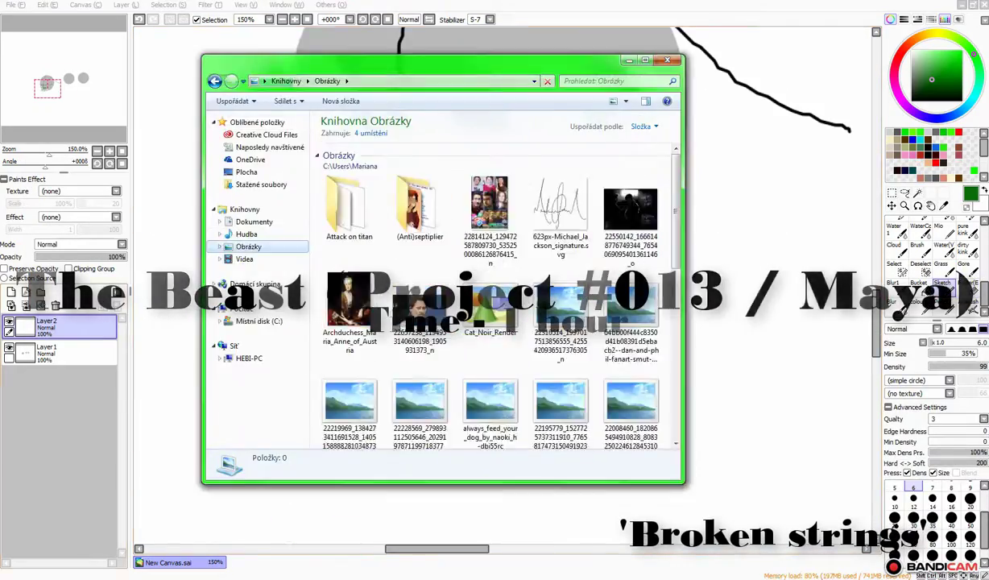
- Close the Obrázky picture library window to return to the creature sketch canvas
click(667, 59)
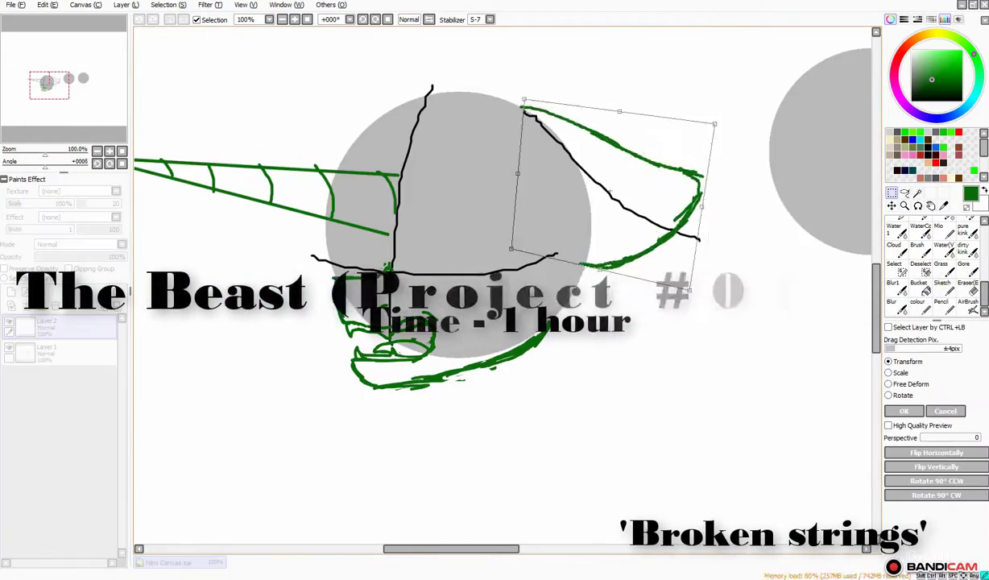